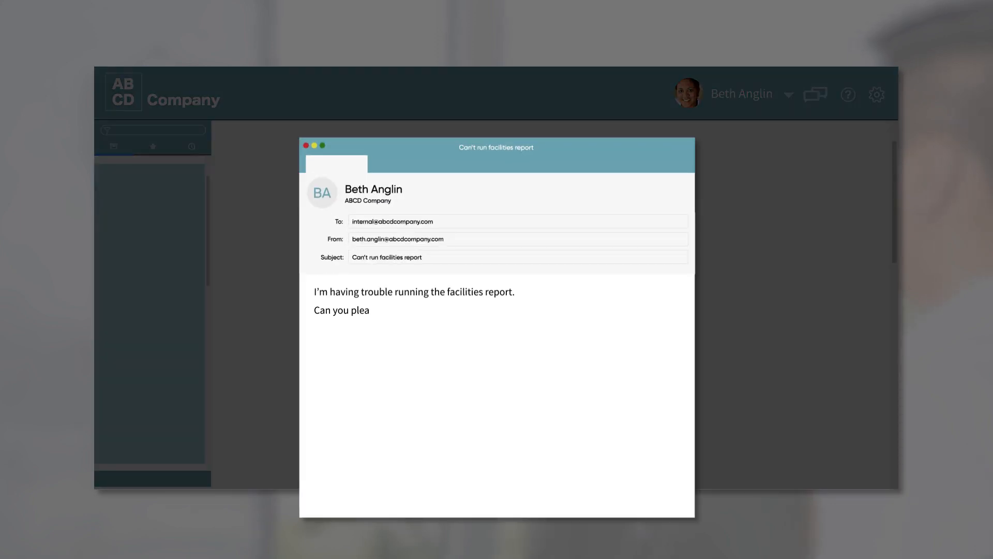
Return to the ServiceNow System Administration home page after the email-to-incident slides.
text(se help?)
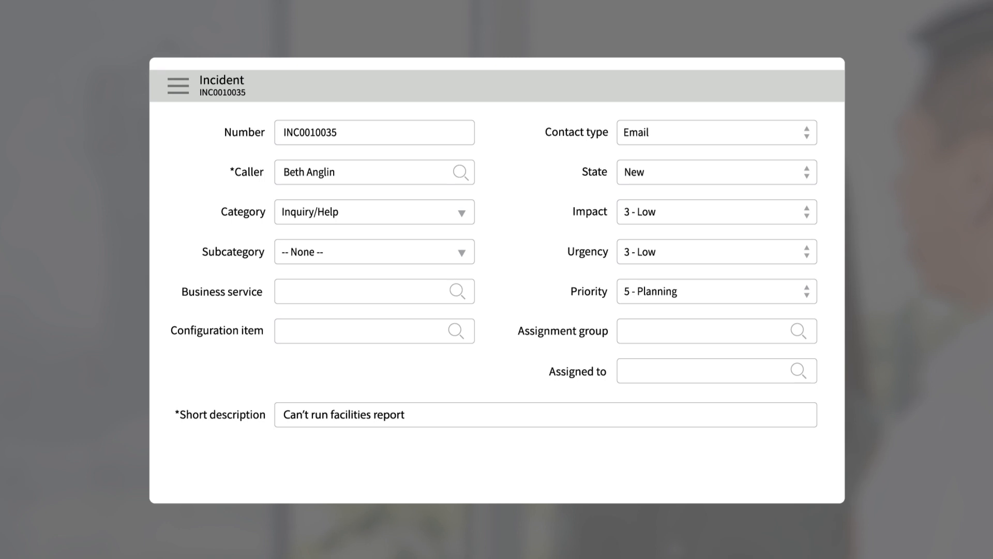
click(368, 172)
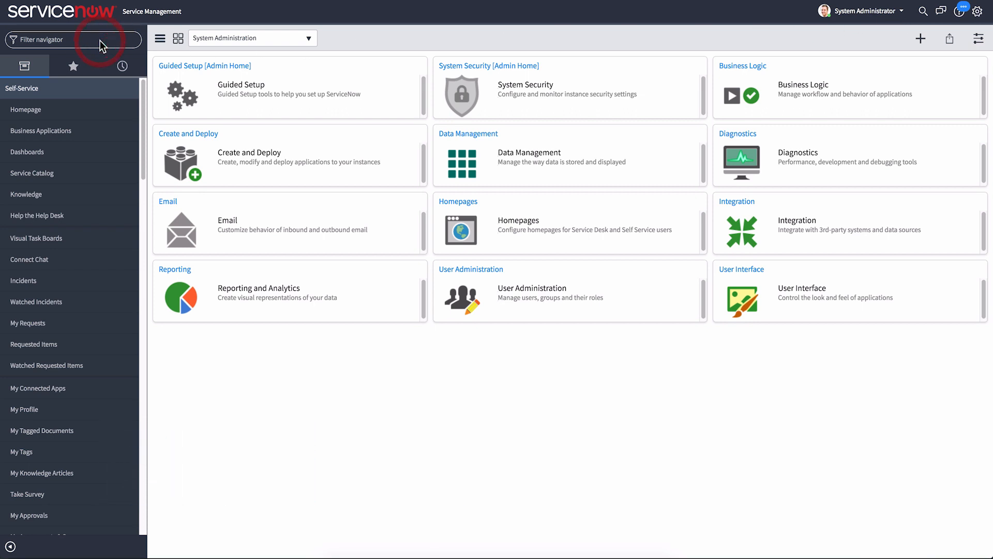
Filter the navigator for 'Inbound' to reach Inbound Actions and open Create Incident.
text(Inbound)
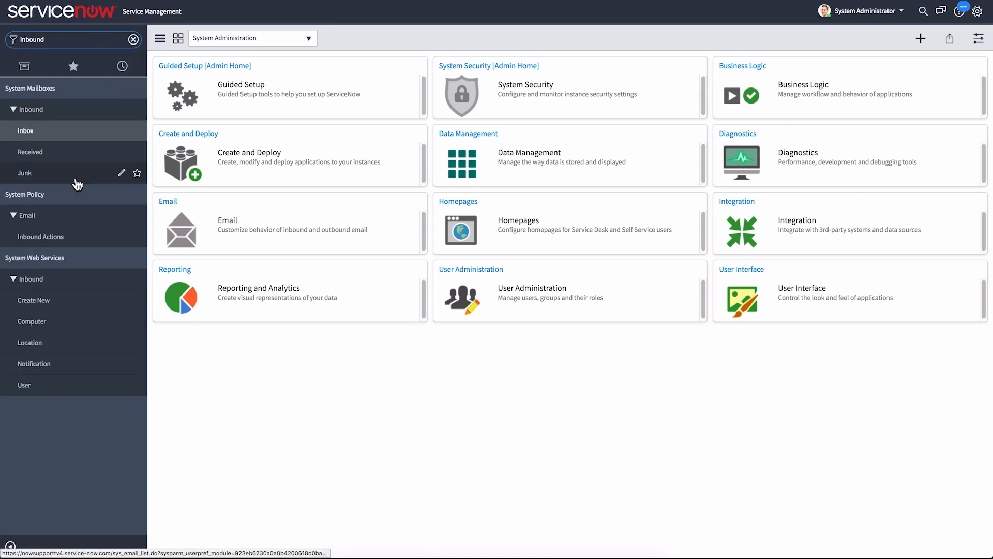
click(40, 236)
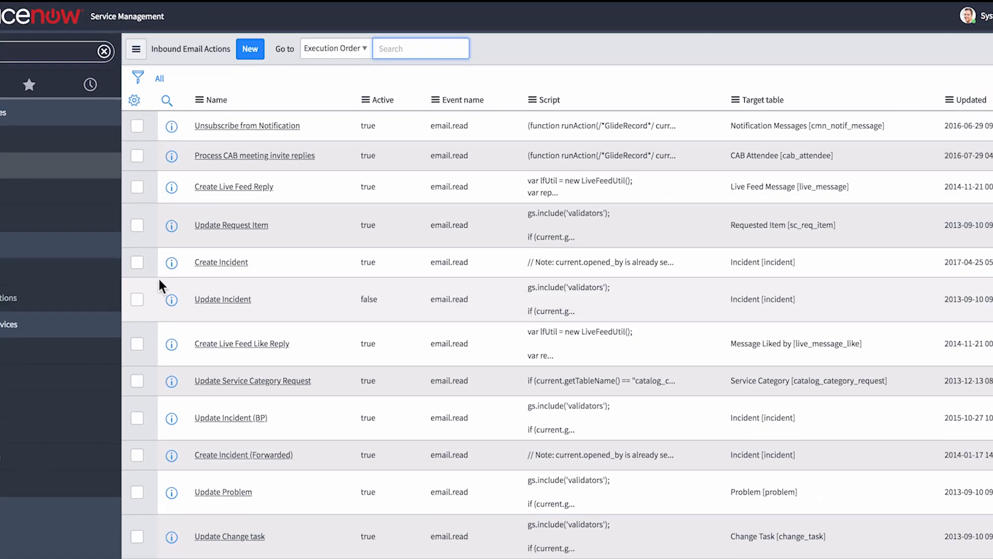
click(221, 261)
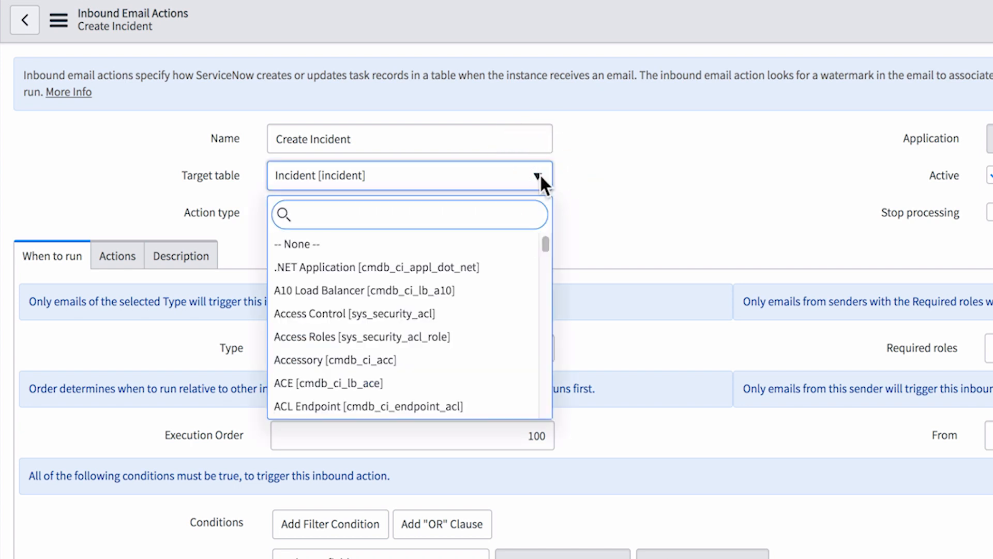
Dismiss the Target table choices and scroll through the Create Incident settings.
click(538, 176)
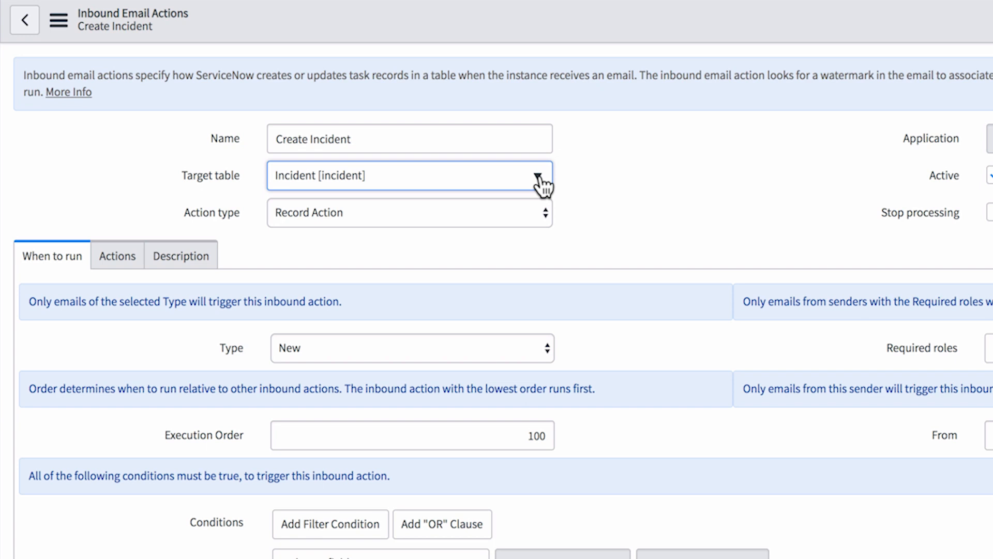
scroll(down, 3)
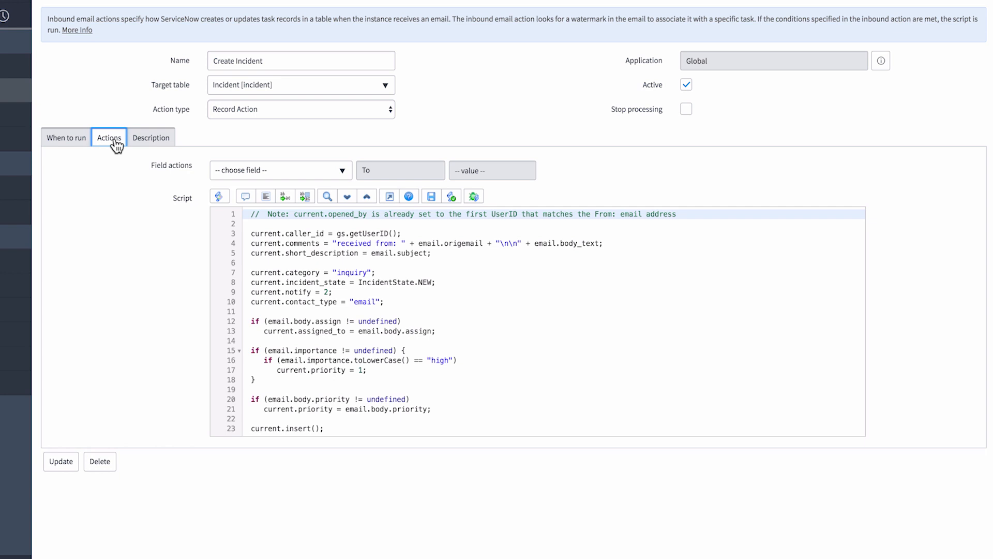
mouse_move(136, 148)
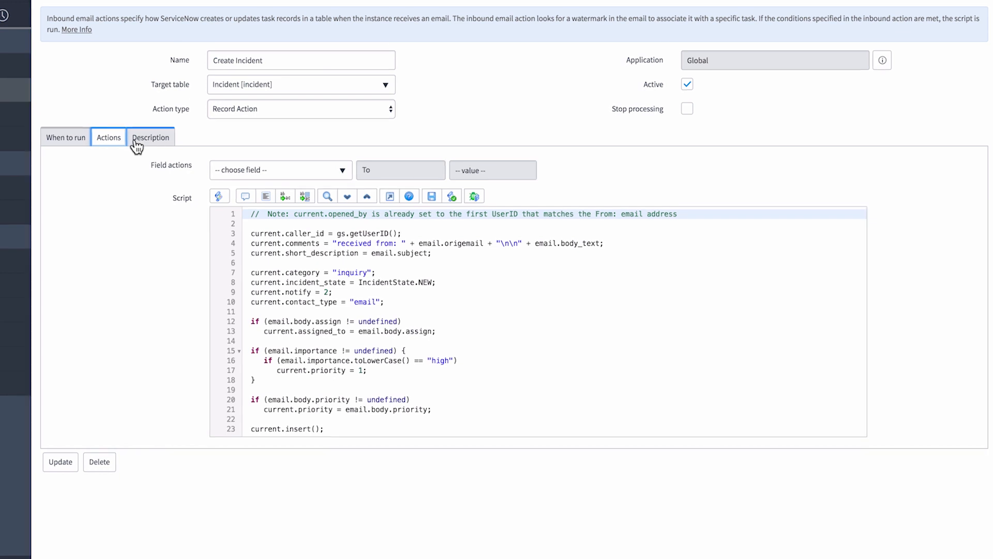
Try an Incident state field action on the Actions tab, then remove it.
click(280, 170)
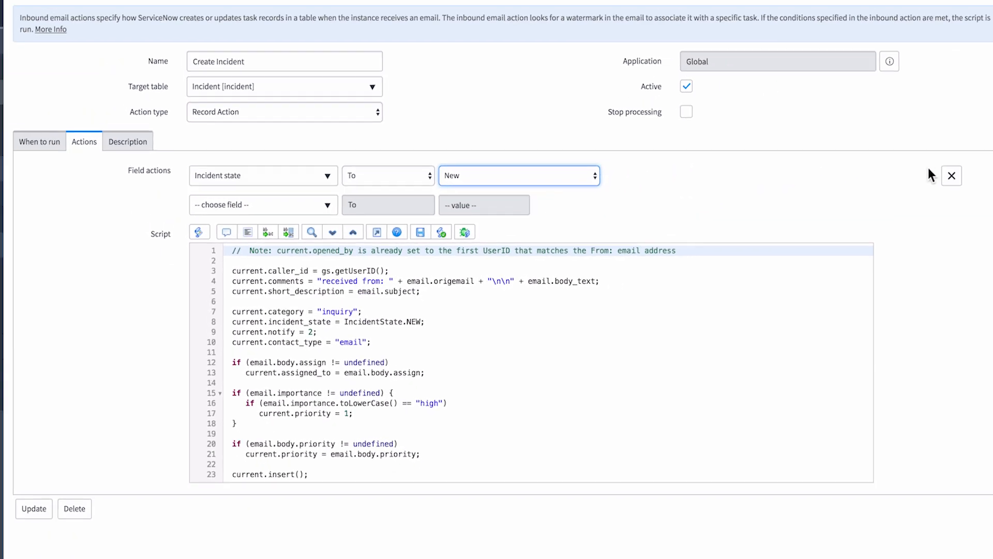
click(953, 175)
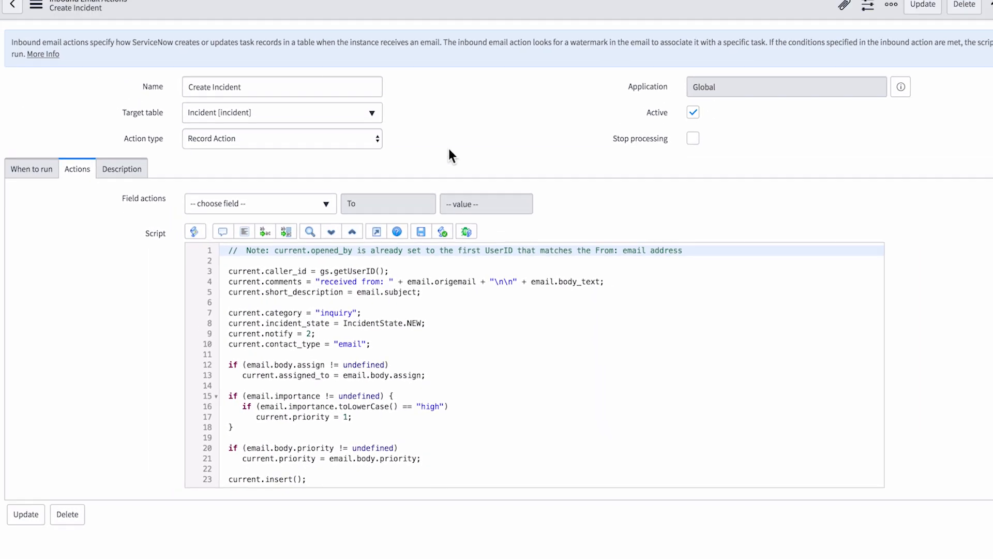
Set Action type to Reply Email and read the Description tab.
click(282, 139)
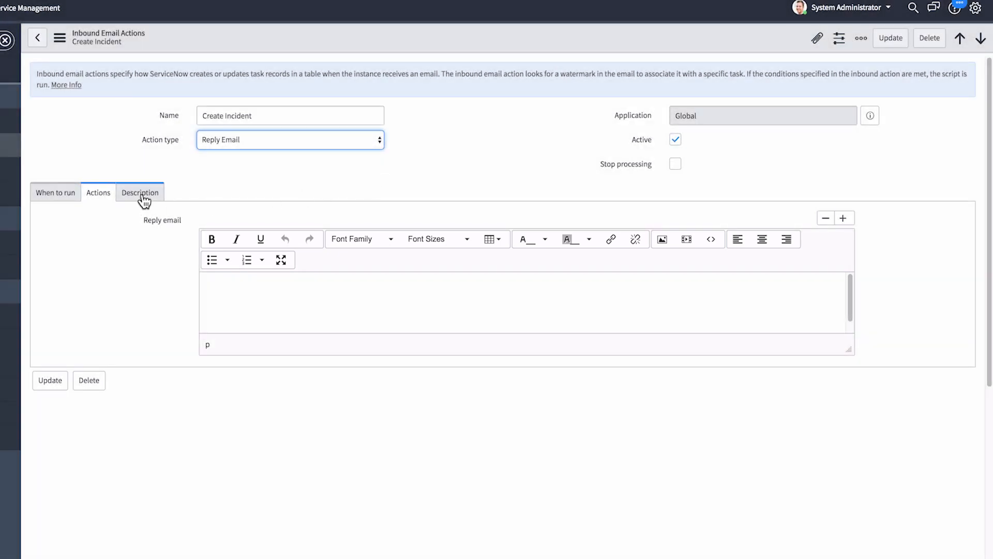
click(139, 192)
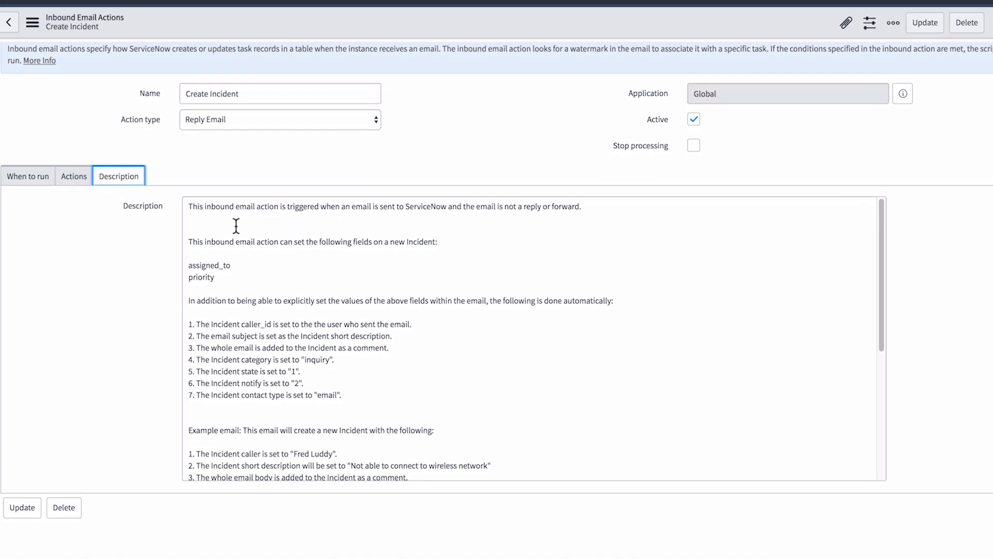
scroll(down, 3)
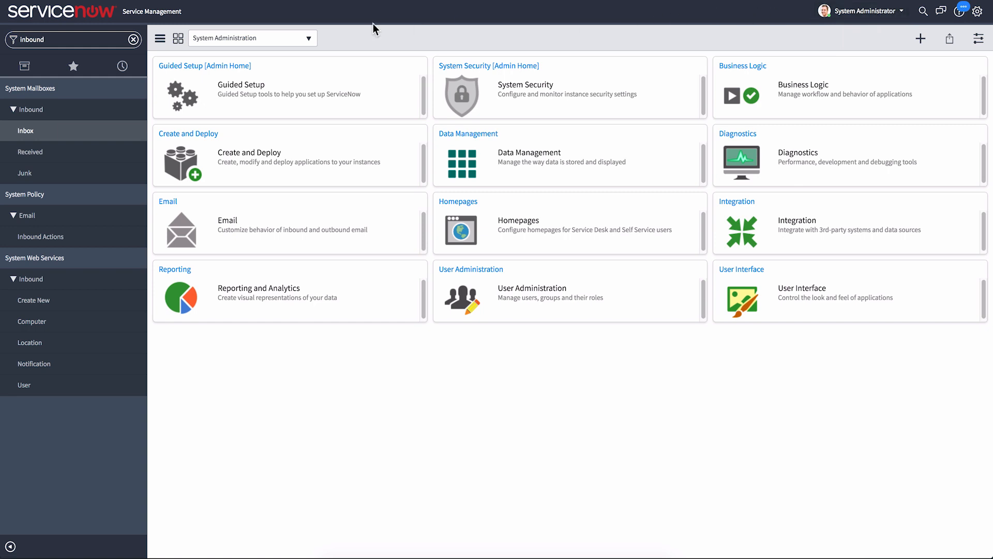
Filter the navigator for 'notifi' and open the Incident Closed notification.
text(notifications)
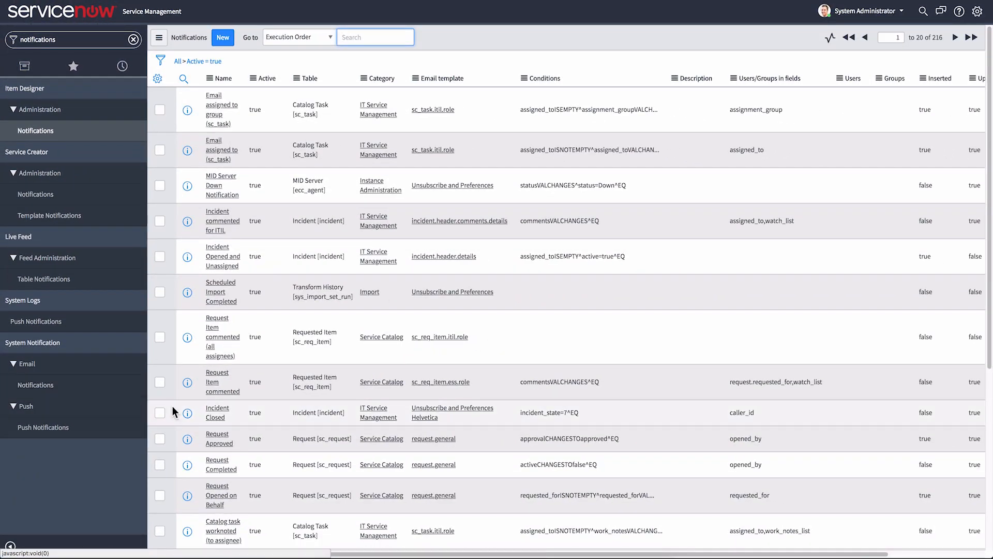
click(215, 411)
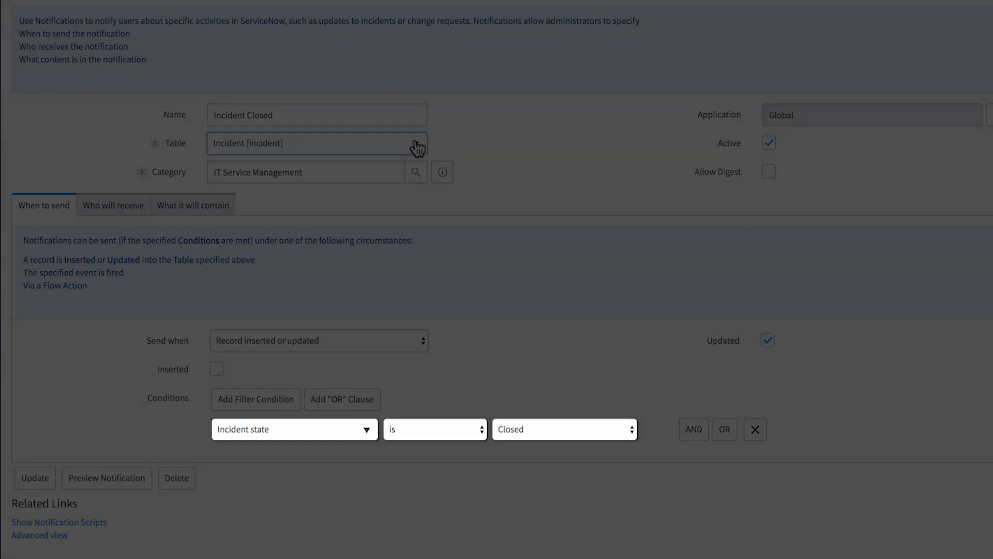
Show the Who will receive tab and unlock Users/Groups in fields, showing Caller.
click(130, 175)
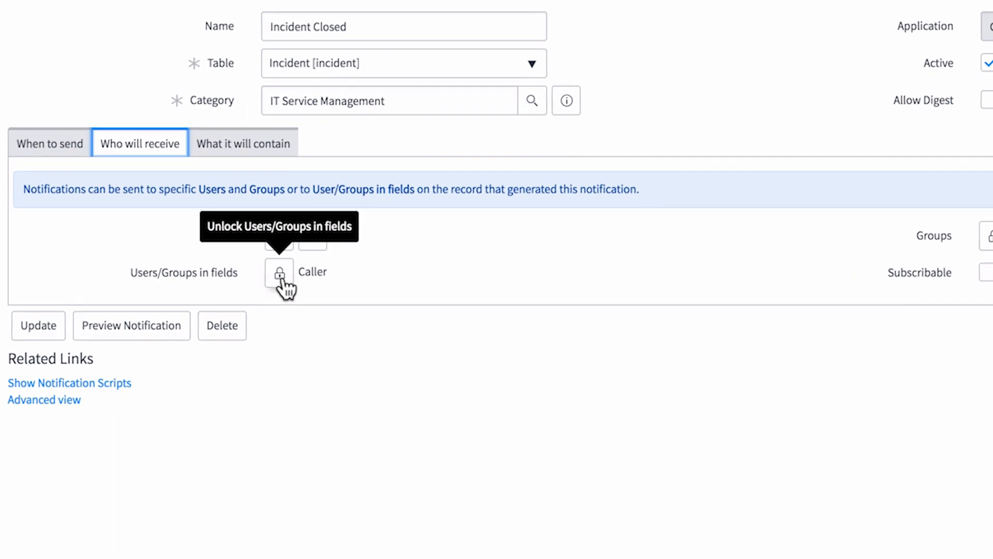
click(279, 273)
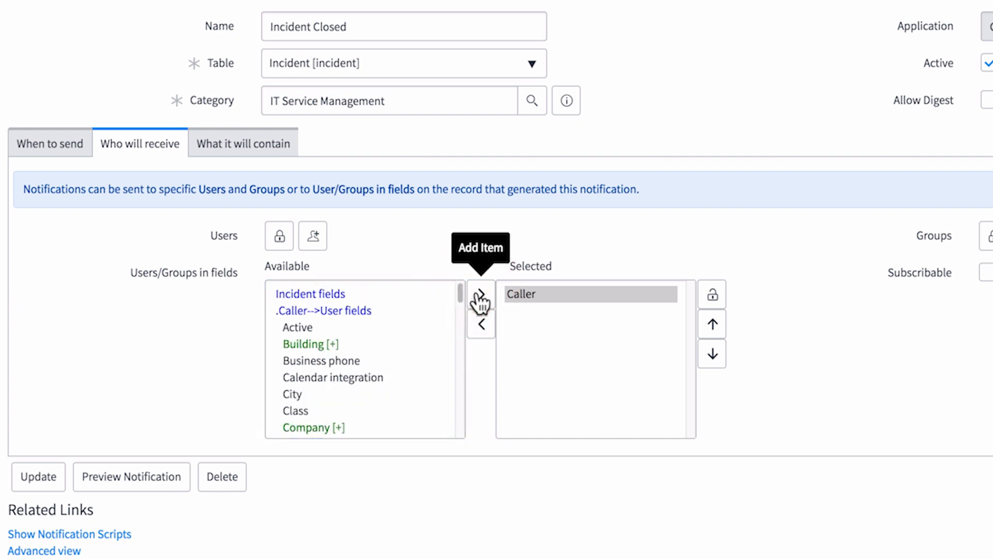
mouse_move(474, 297)
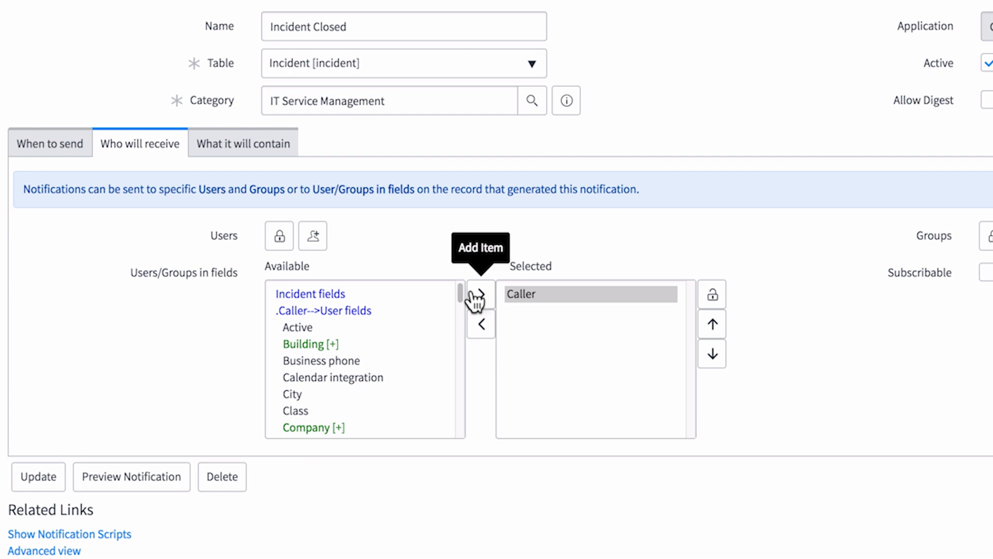
mouse_move(485, 298)
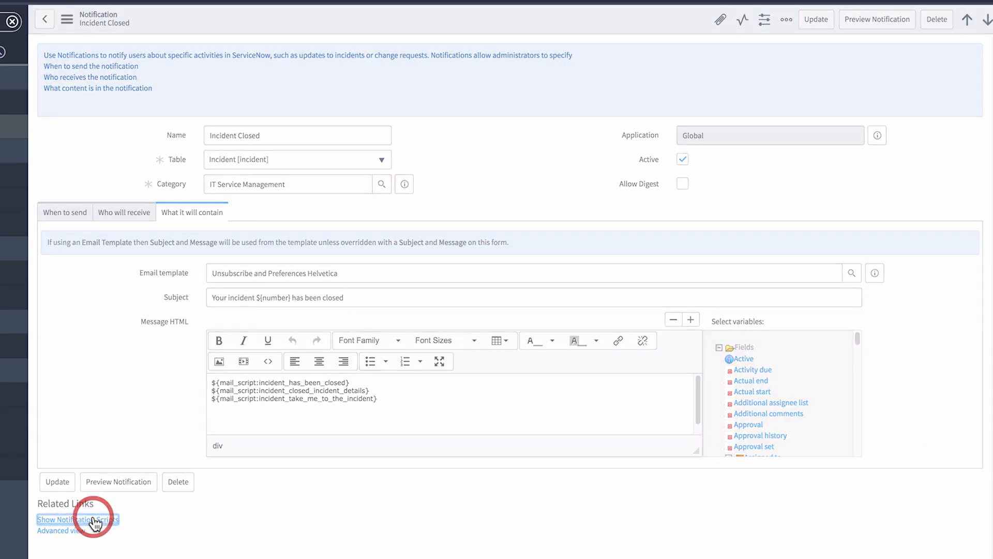
List the notification's email scripts and open incident_closed_incident_details.
click(79, 520)
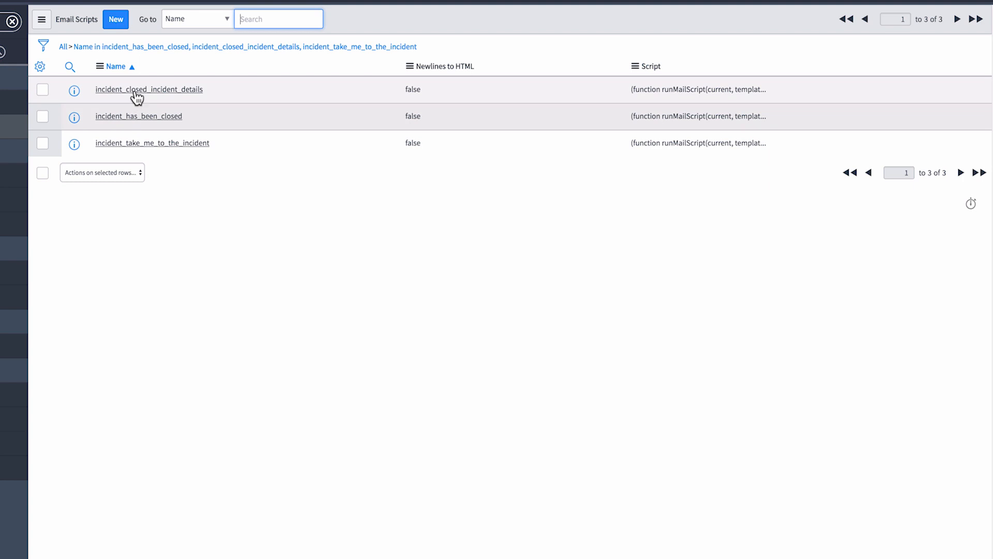
click(149, 89)
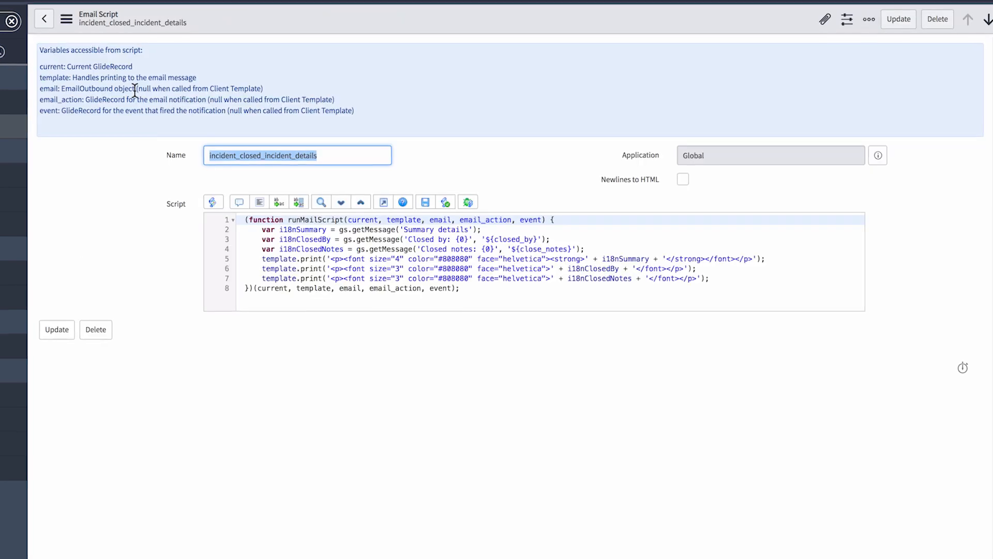